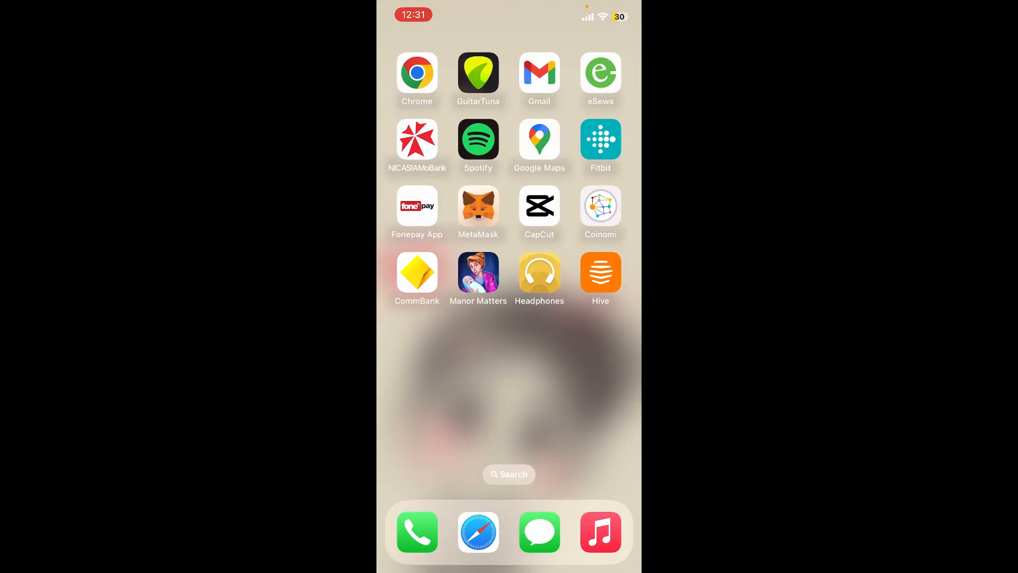
Launch the Hive app from the iPhone home screen.
left_click(600, 272)
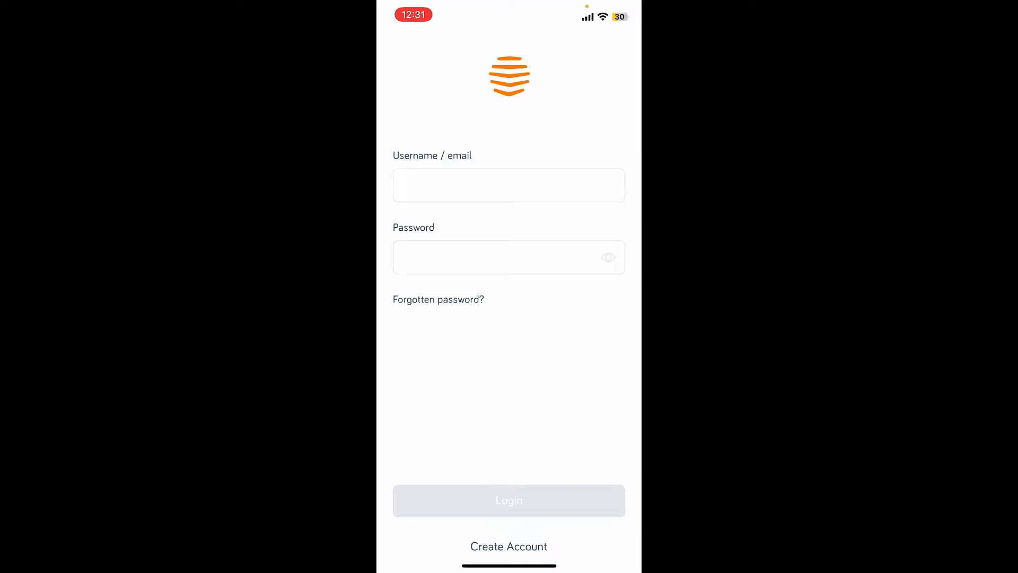
left_click(437, 299)
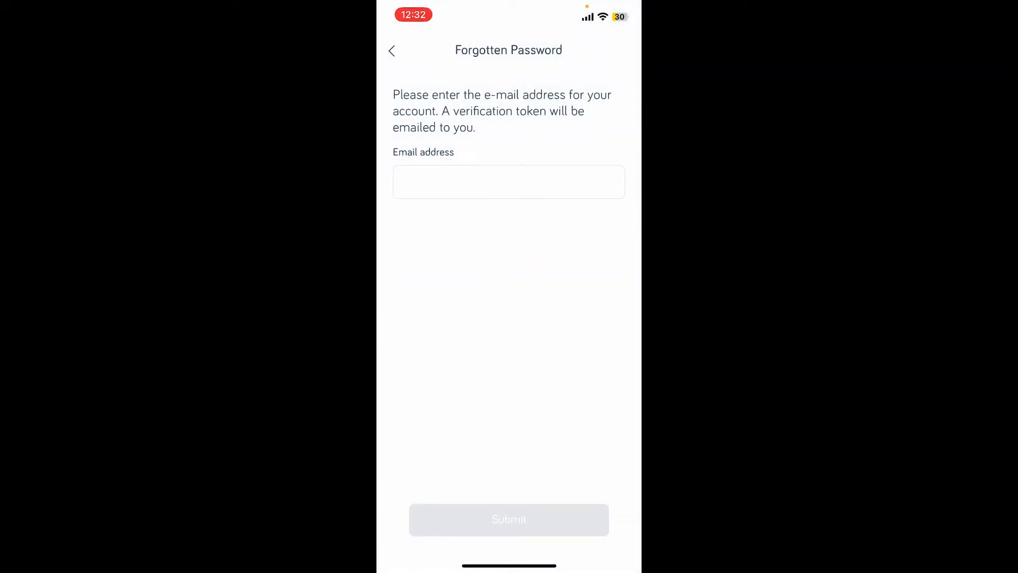
left_click(508, 182)
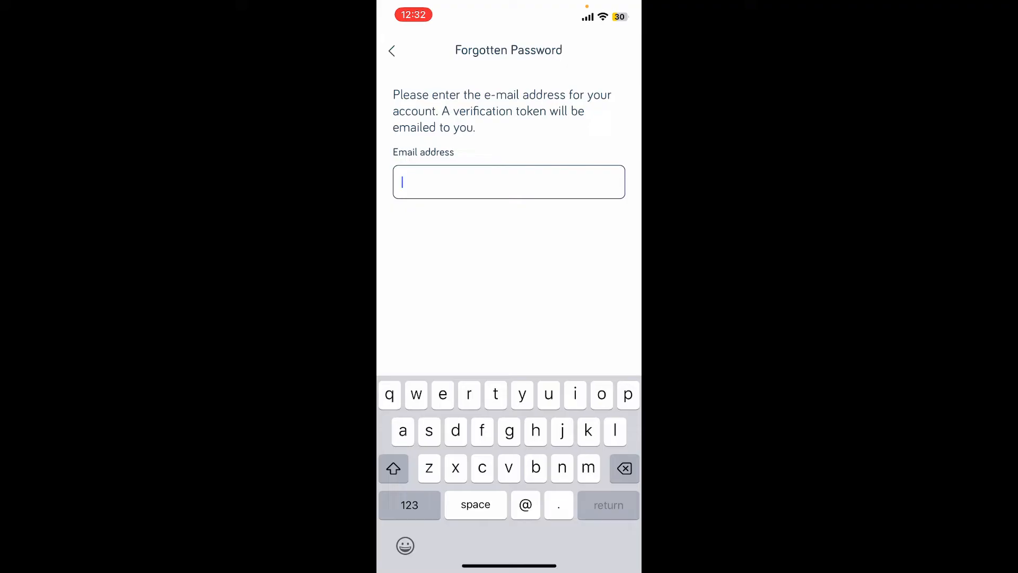
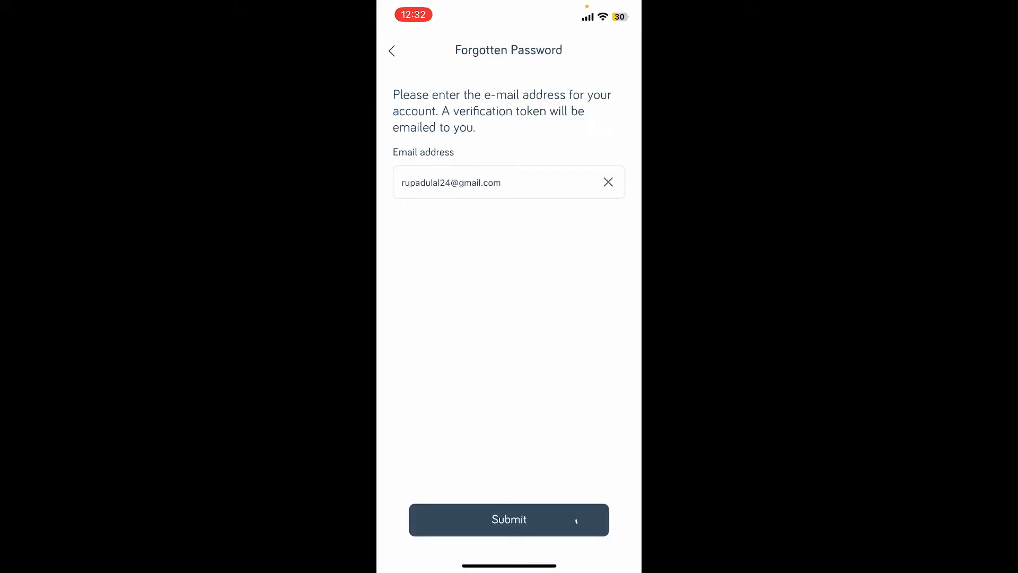
left_click(509, 518)
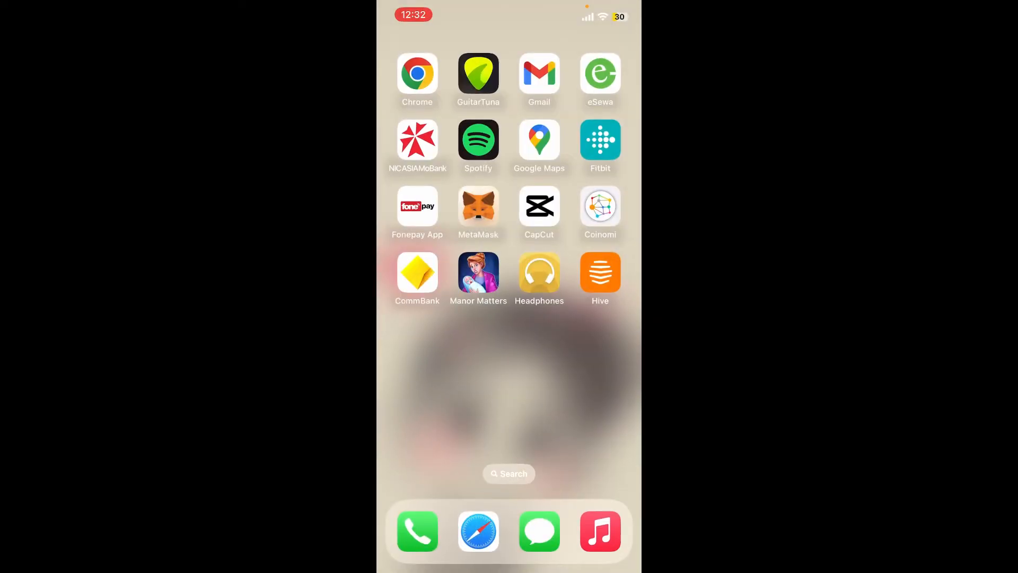
Open the 'Resetting your Hive password' email in Gmail and follow its reset link.
left_click(539, 73)
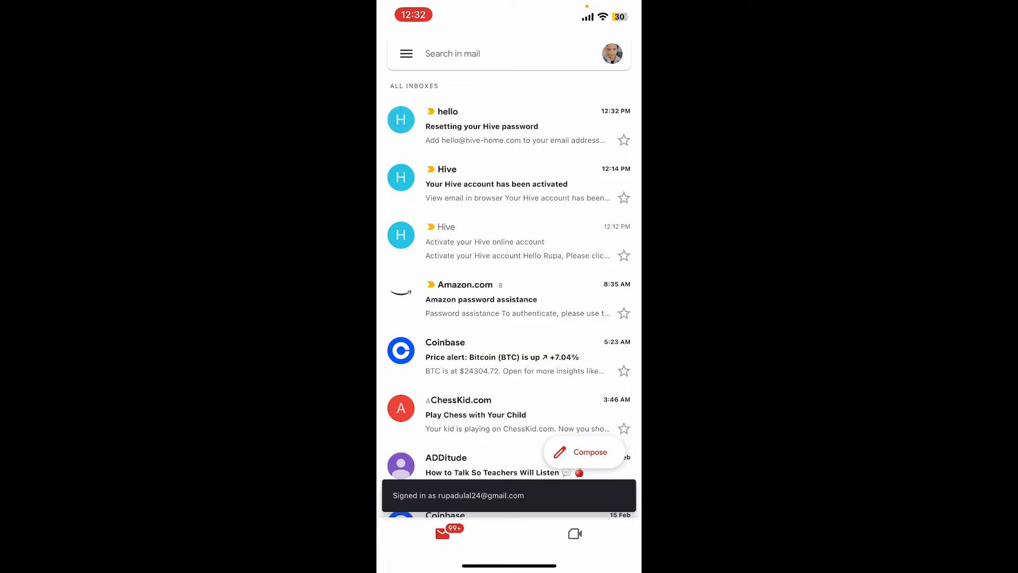
left_click(509, 126)
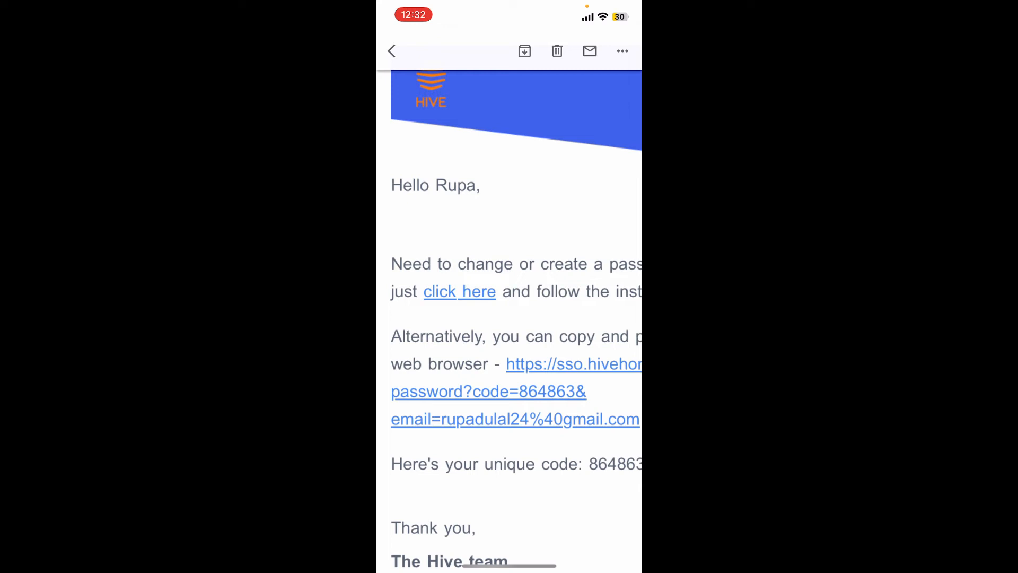
left_click(459, 291)
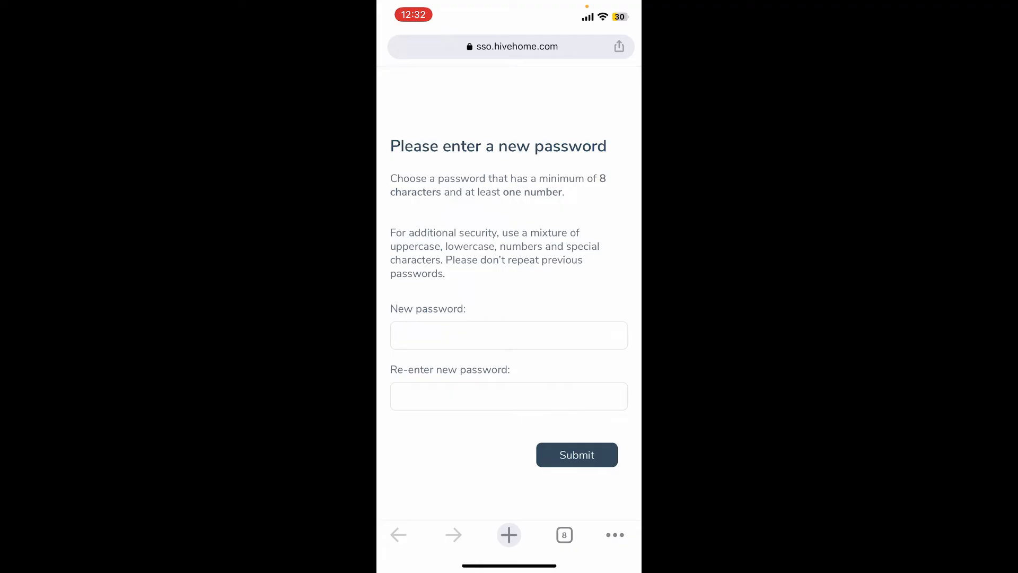
Submit a new Hive password in Chrome and return to the app's login.
left_click(508, 335)
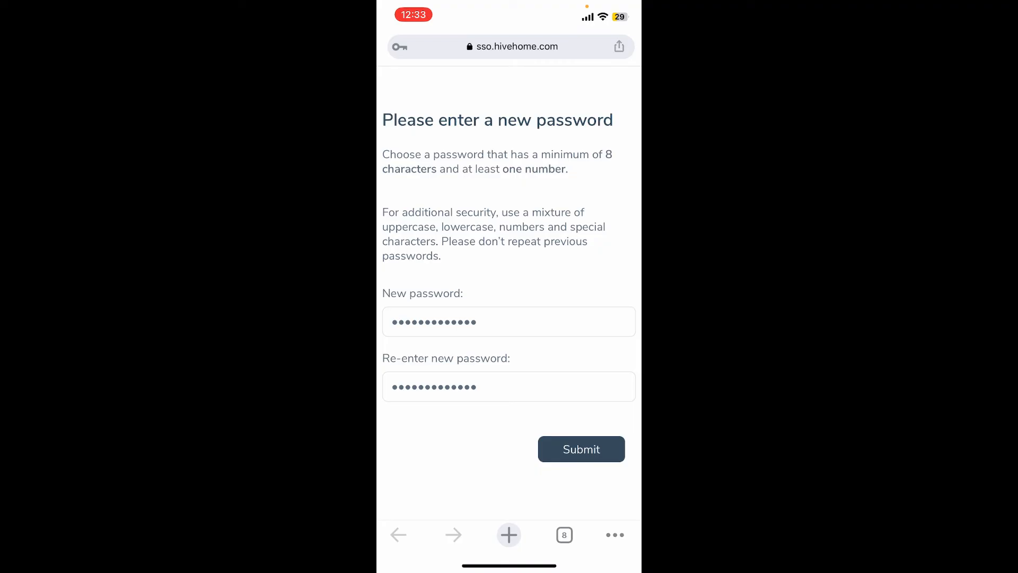
left_click(580, 448)
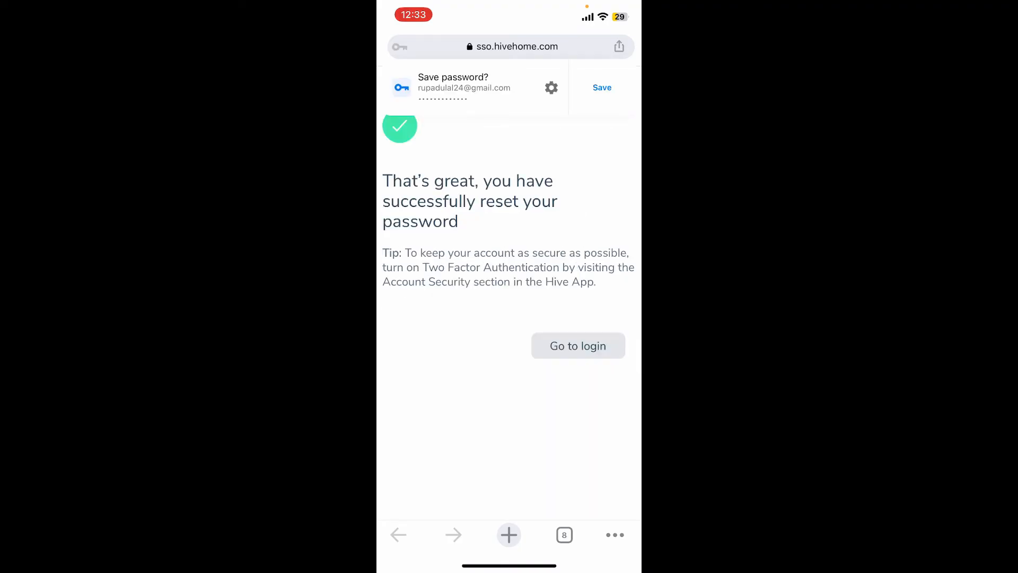
left_click(576, 344)
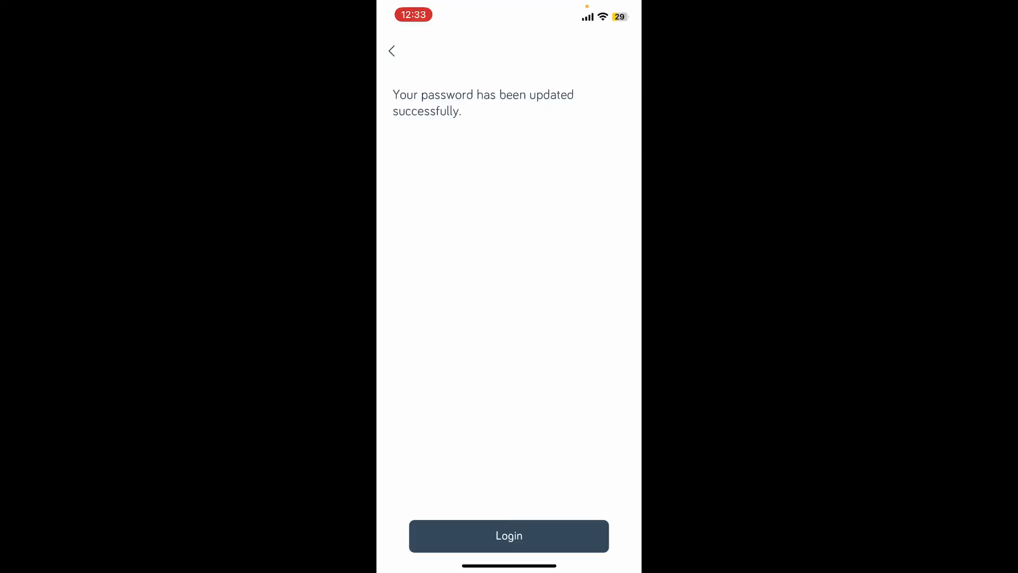
left_click(509, 535)
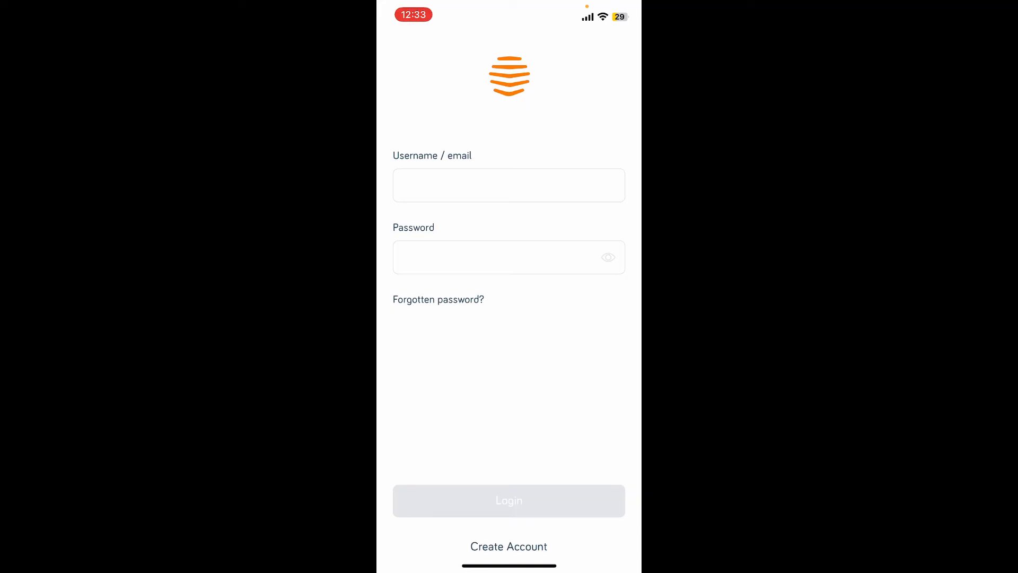
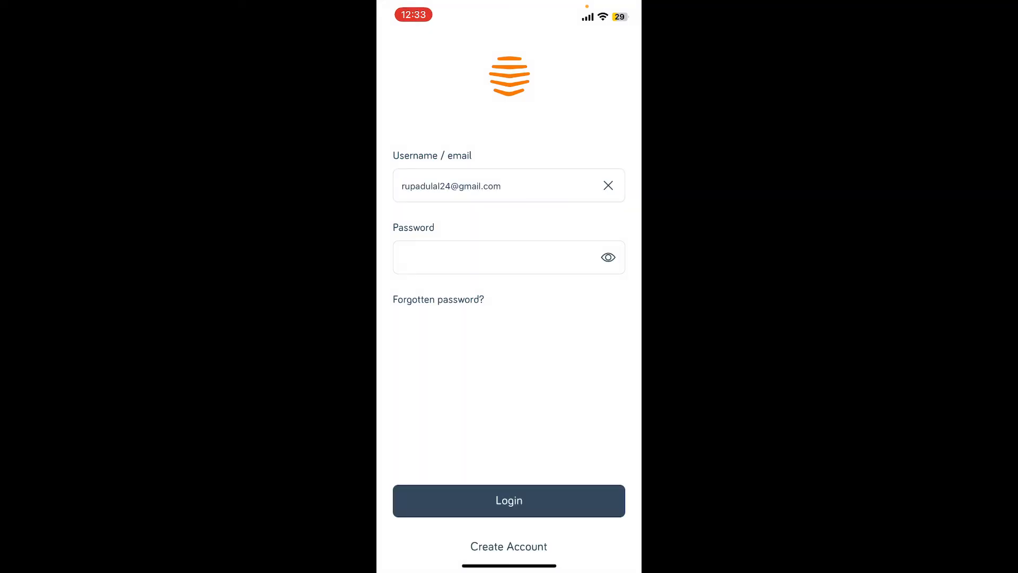
left_click(509, 500)
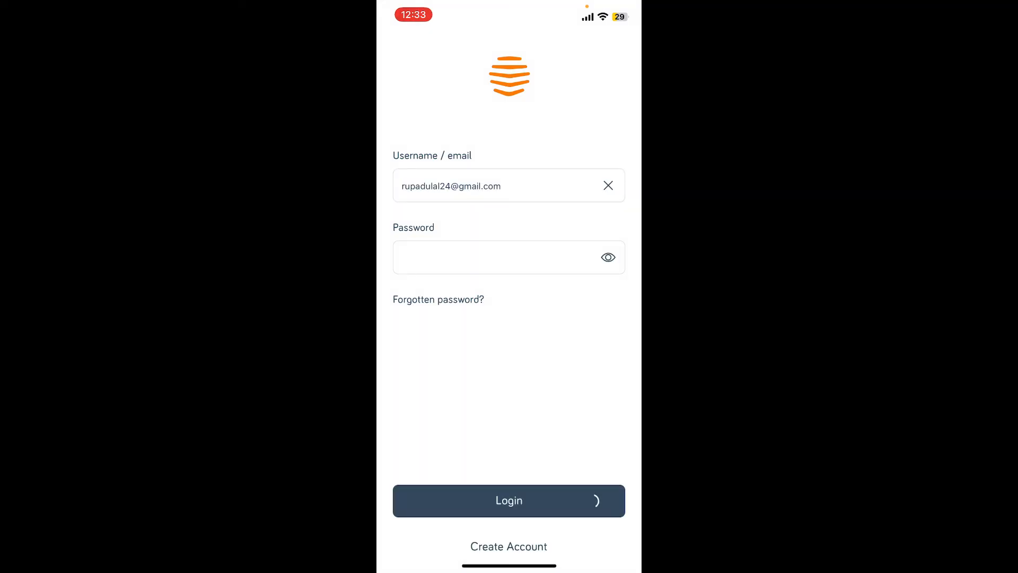
left_click(509, 500)
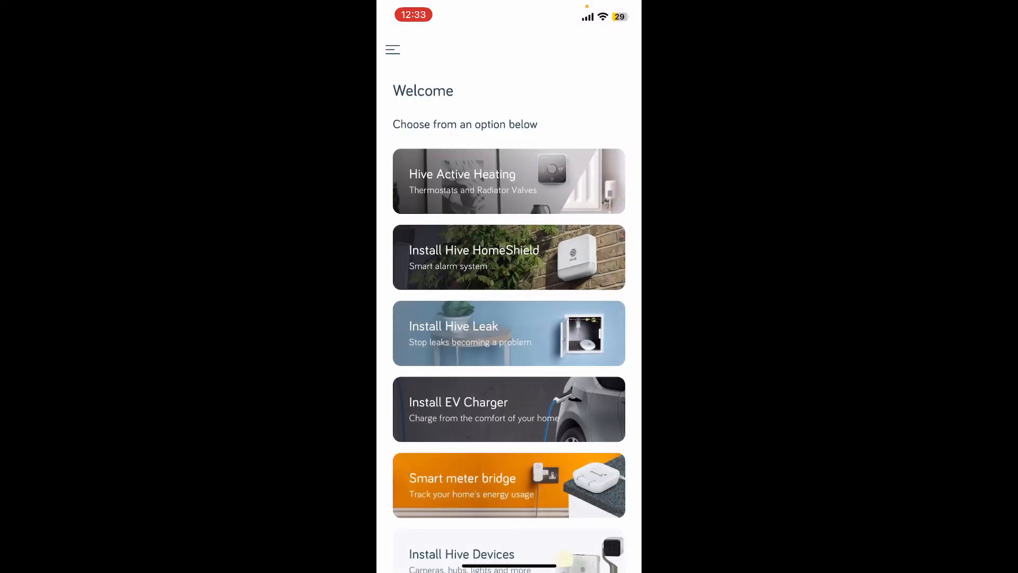